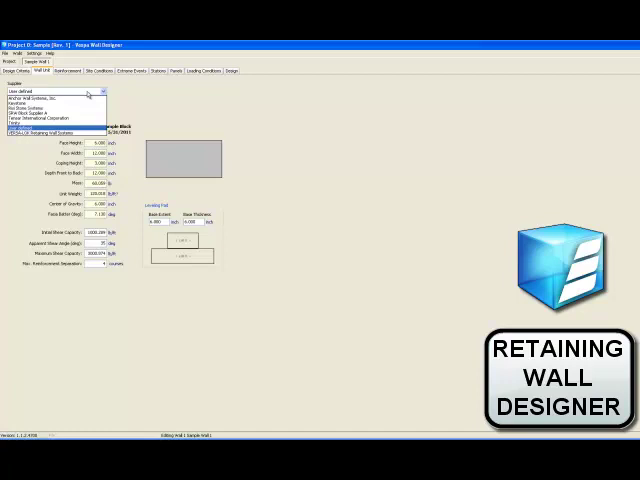
Choose SRW Block Supplier A's SRW Block A1 as the wall unit, then view reinforcement and extreme events.
left_click(55, 128)
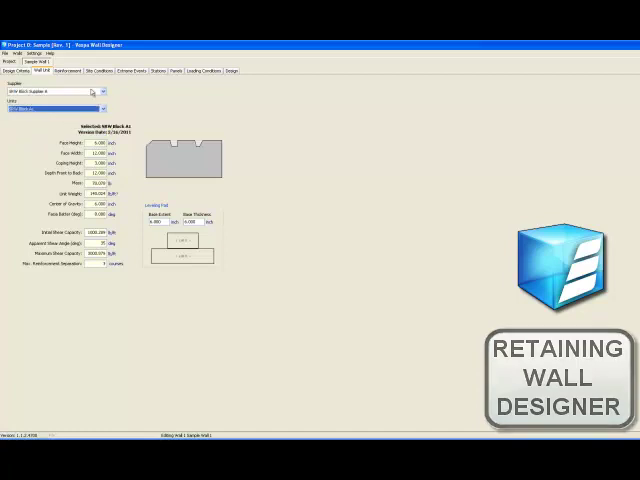
left_click(66, 70)
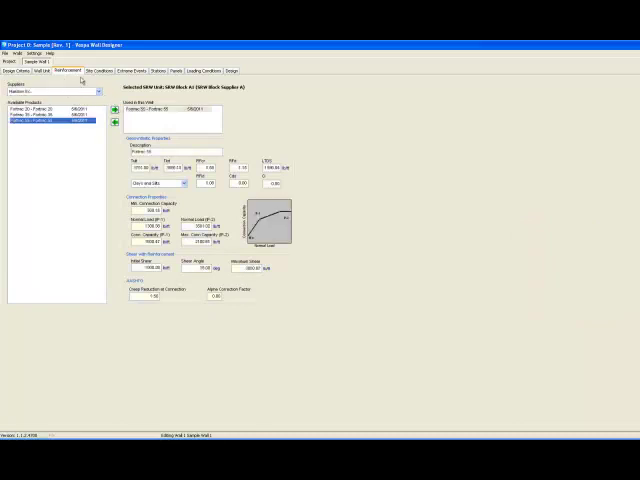
left_click(130, 70)
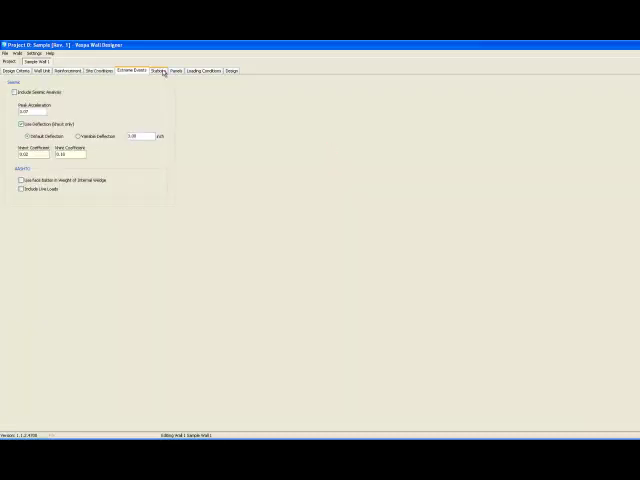
Fit the full top and bottom elevation station profile into view, then generate the panel elevation.
left_click(158, 70)
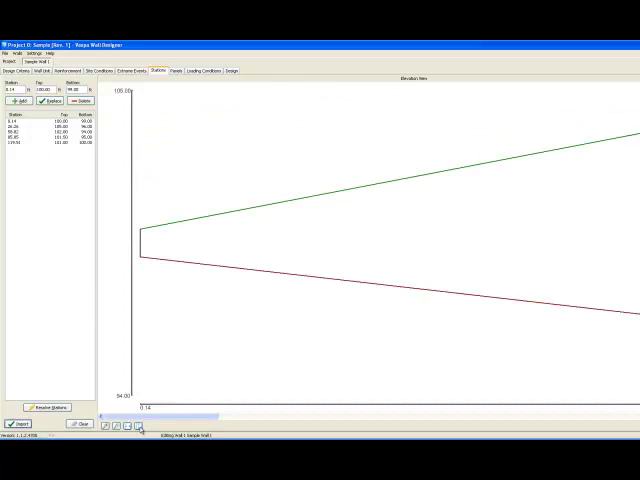
left_click(178, 70)
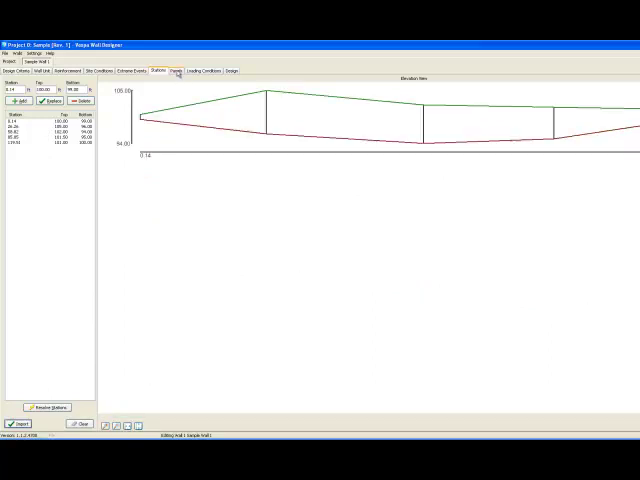
left_click(178, 70)
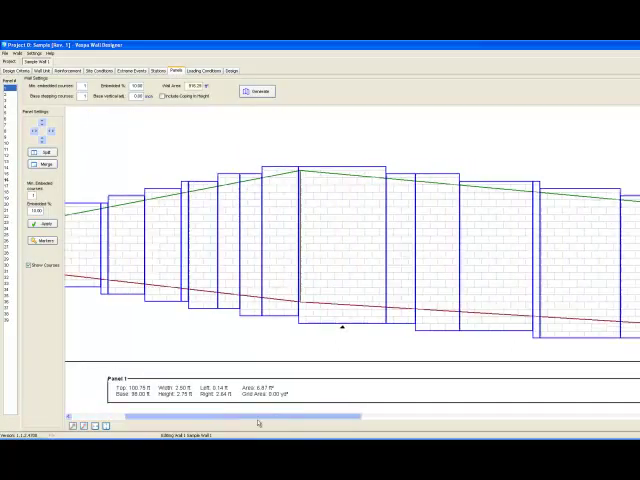